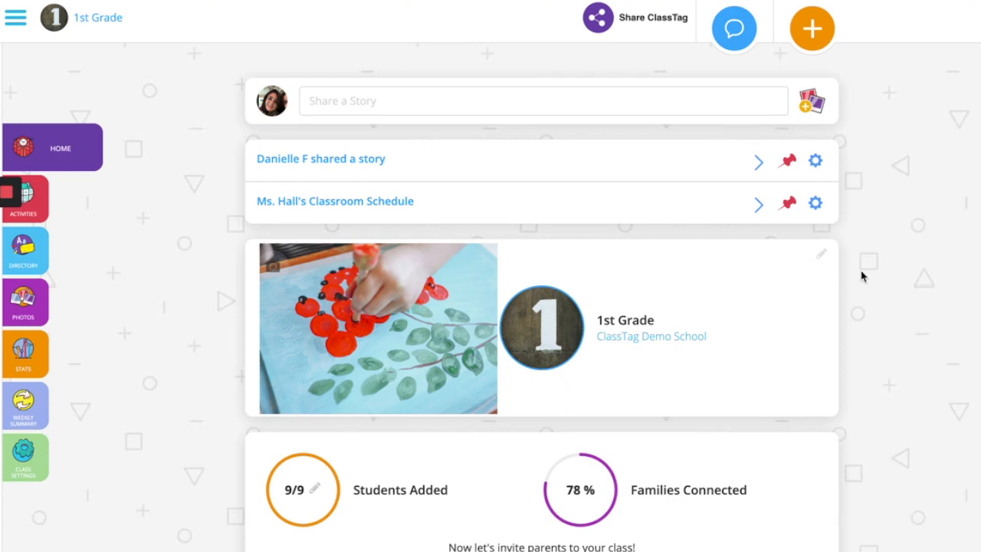
mouse_move(825, 110)
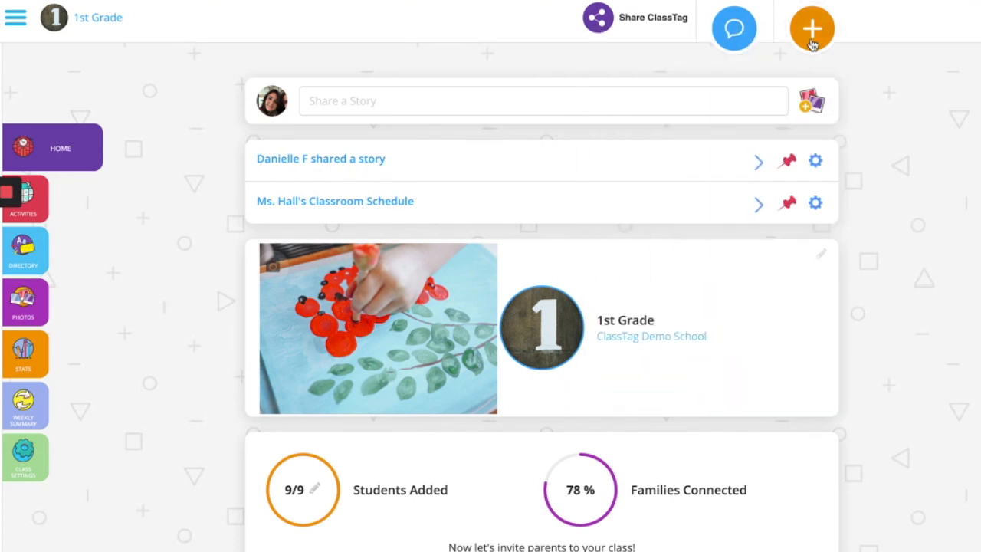
Step: Start adding new content to the class from the orange plus button
left_click(812, 27)
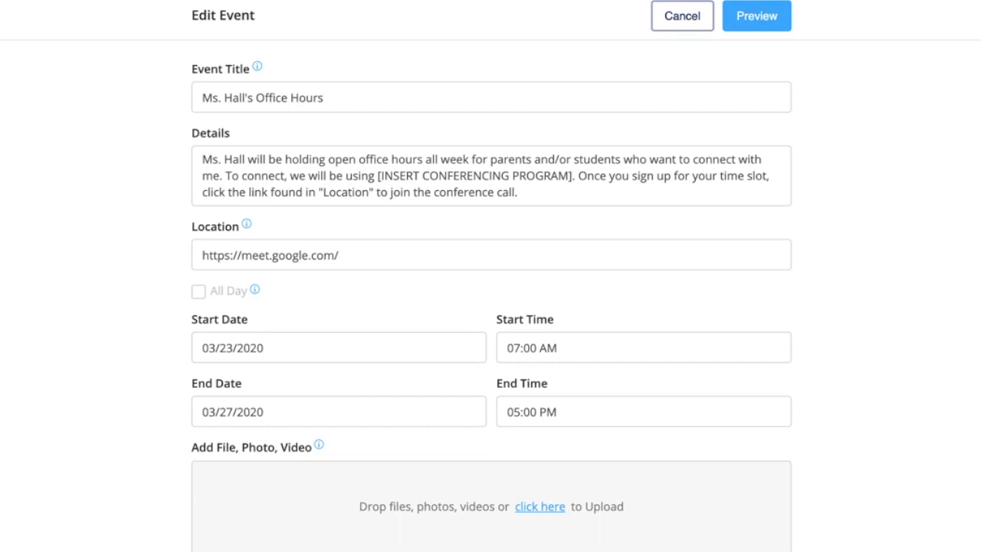
mouse_move(244, 371)
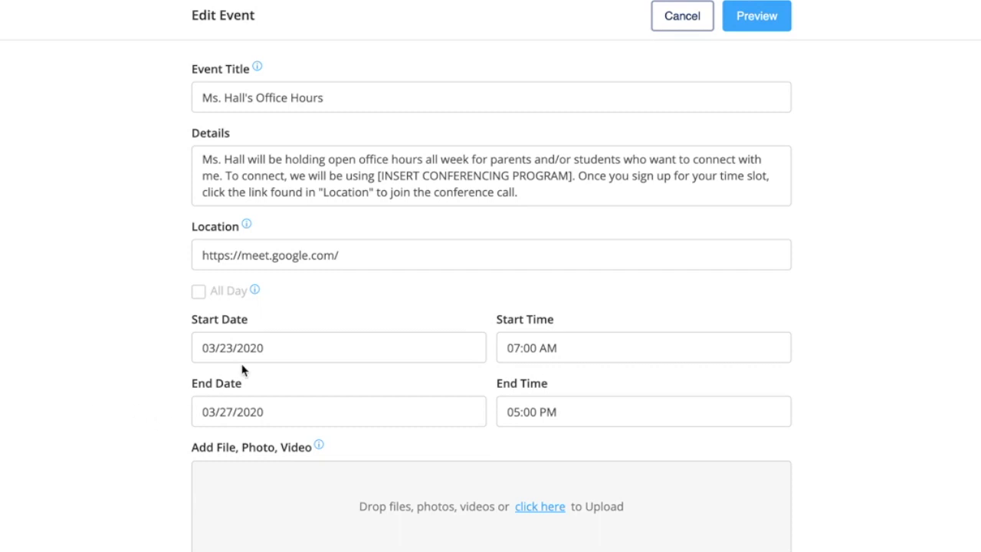
left_click(338, 346)
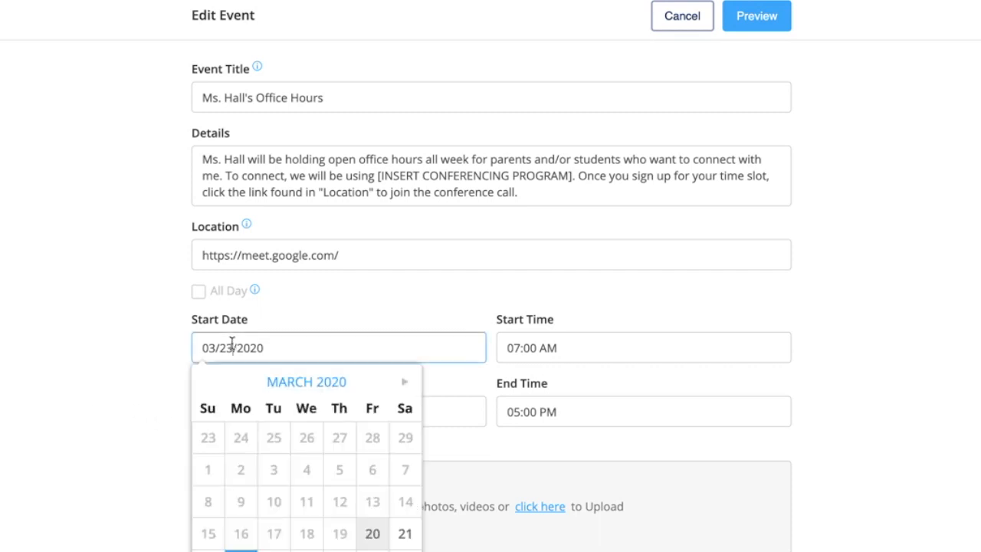
scroll("down", 3)
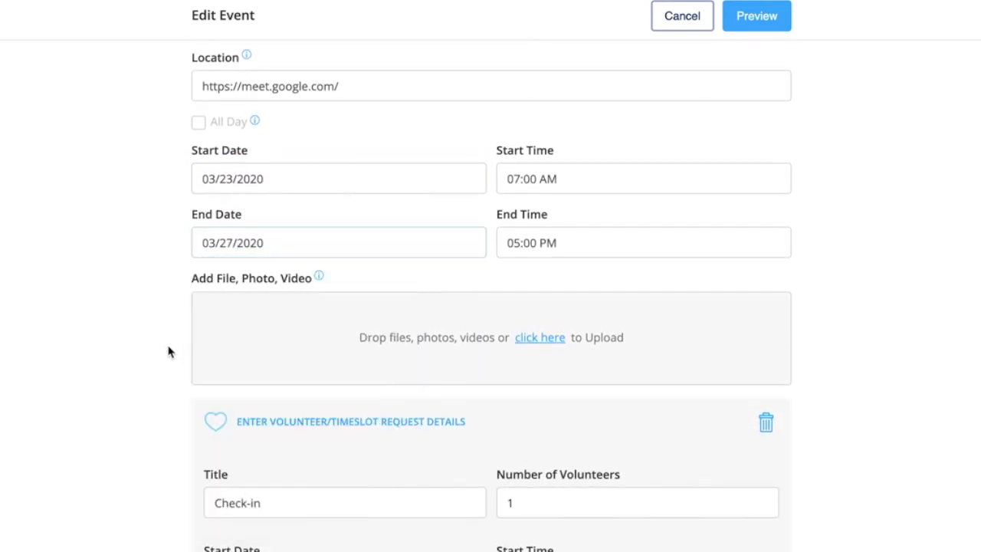
scroll("down", 3)
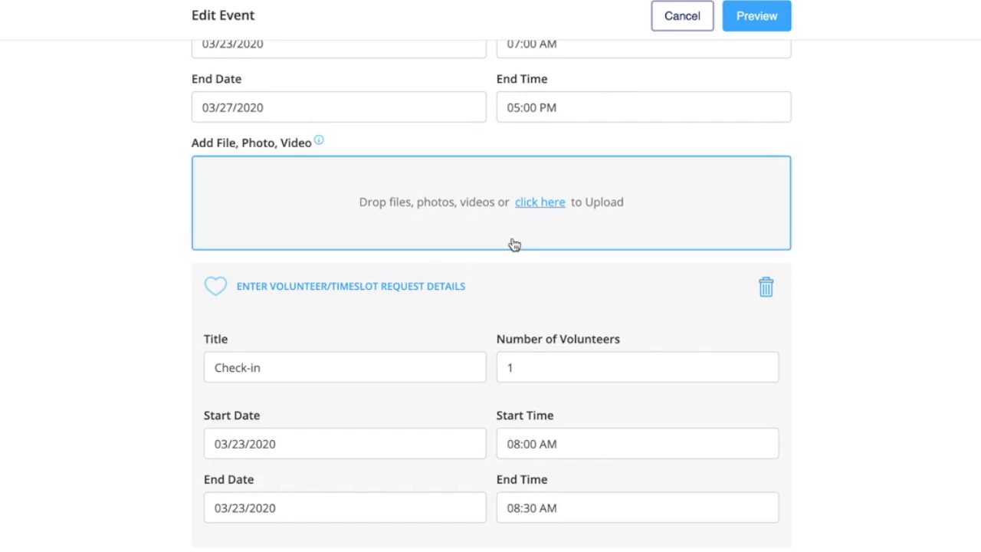
mouse_move(537, 227)
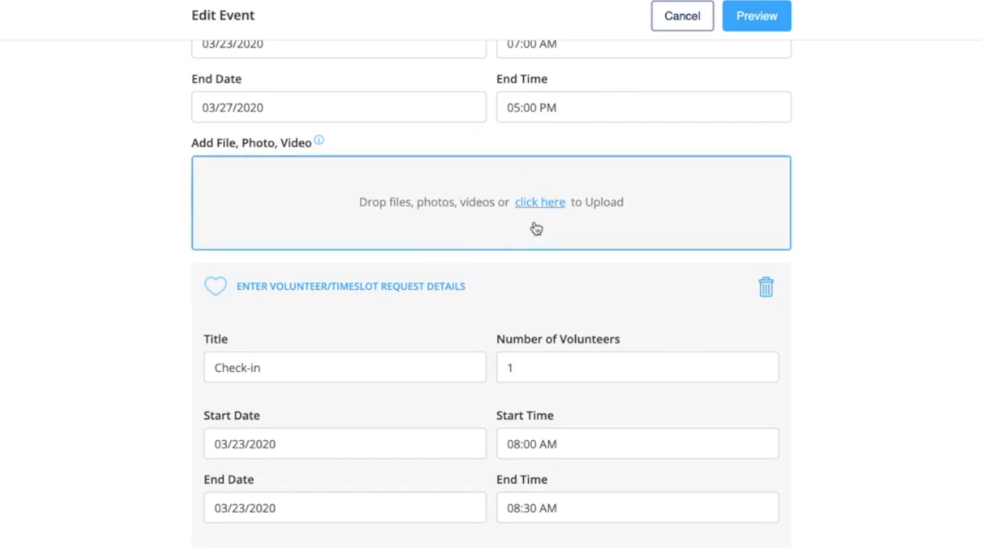
Step: Review the eleven one-volunteer Check-in timeslot requests across March 23–27
scroll("down", 3)
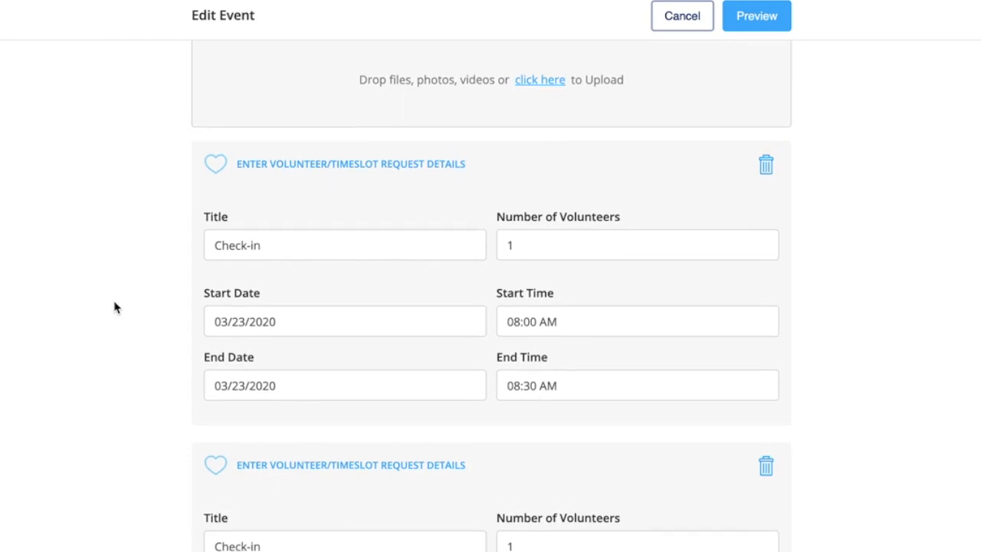
scroll("up", 3)
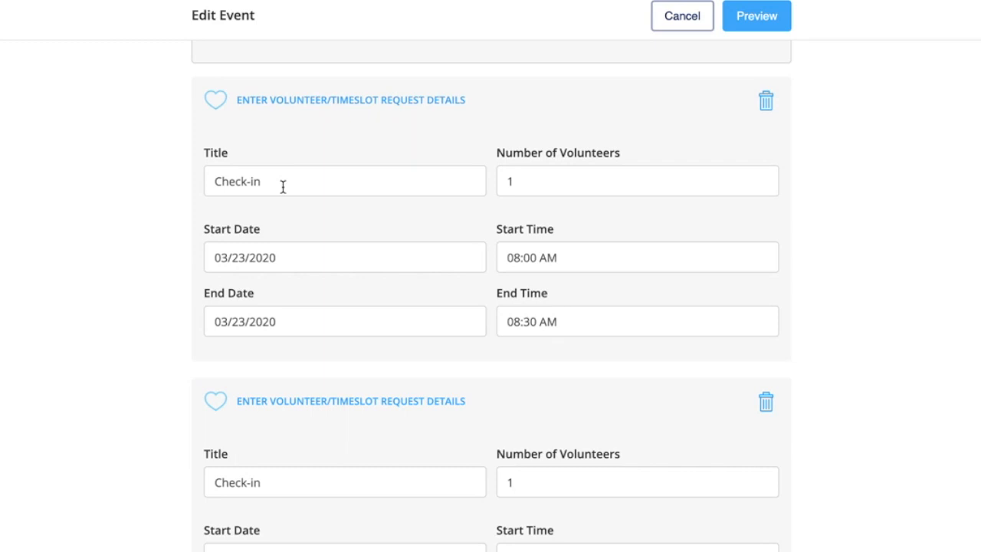
mouse_move(156, 244)
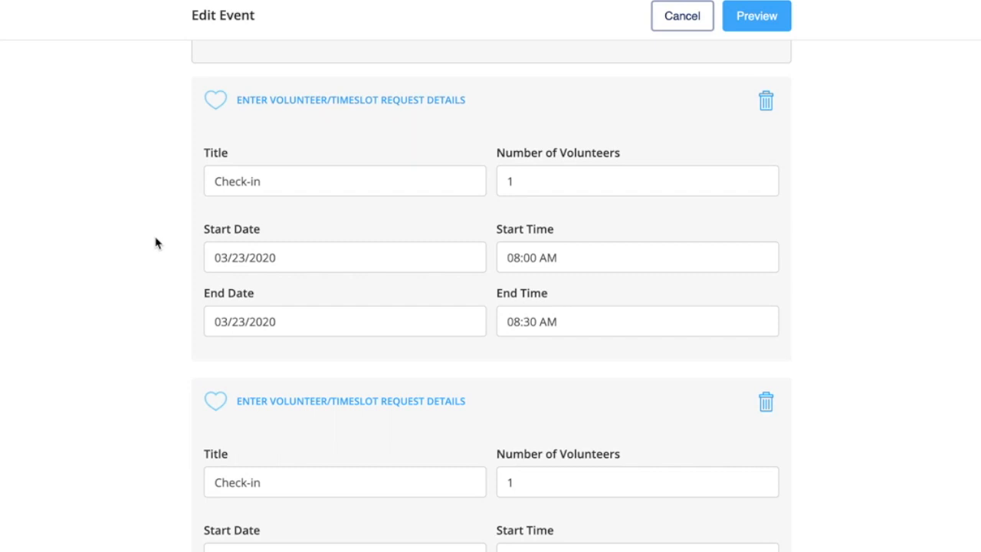
scroll("down", 3)
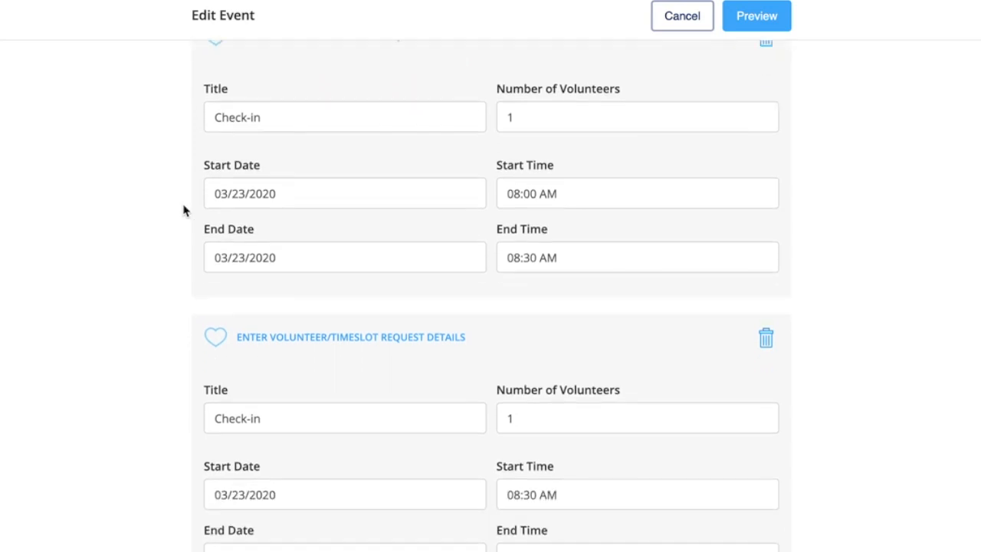
scroll("down", 3)
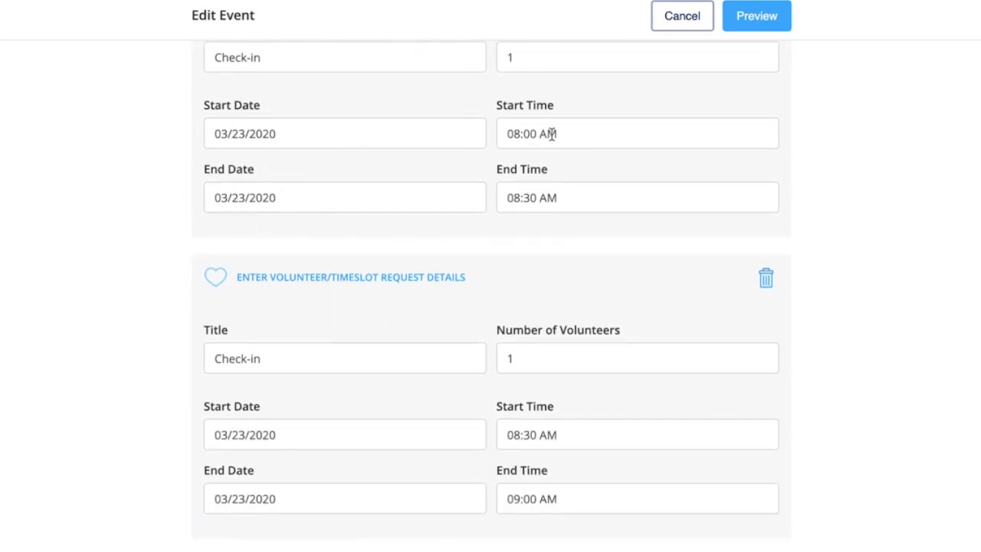
mouse_move(540, 175)
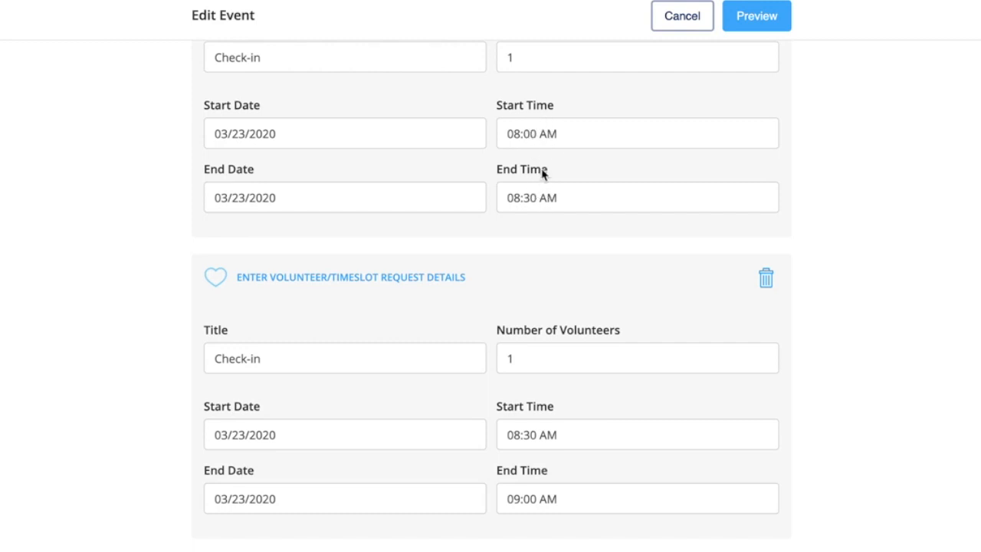
mouse_move(113, 178)
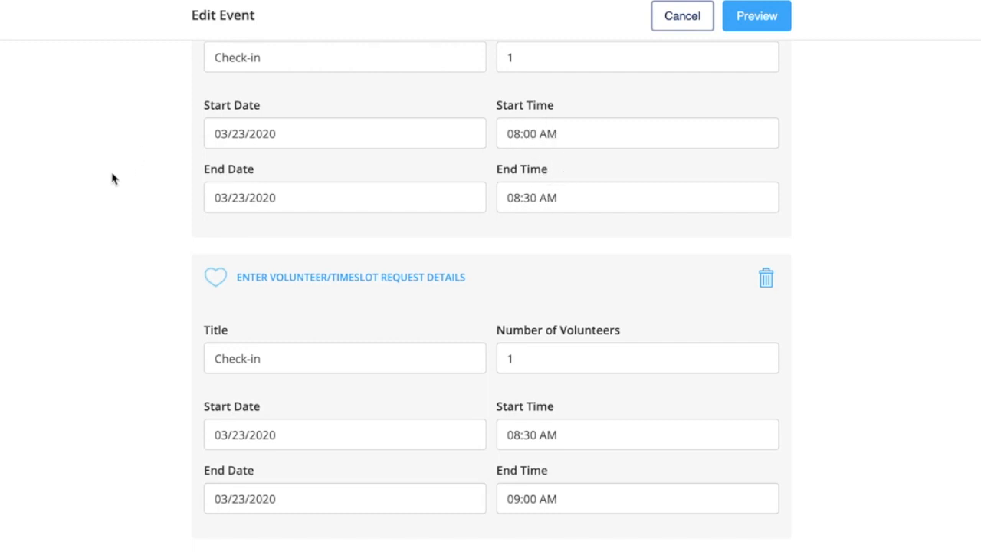
mouse_move(169, 205)
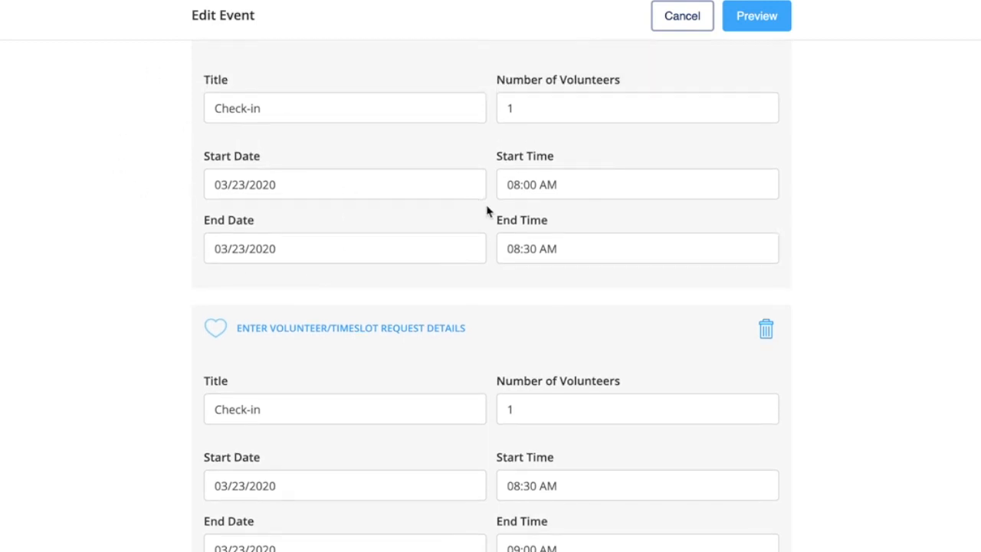
scroll("down", 3)
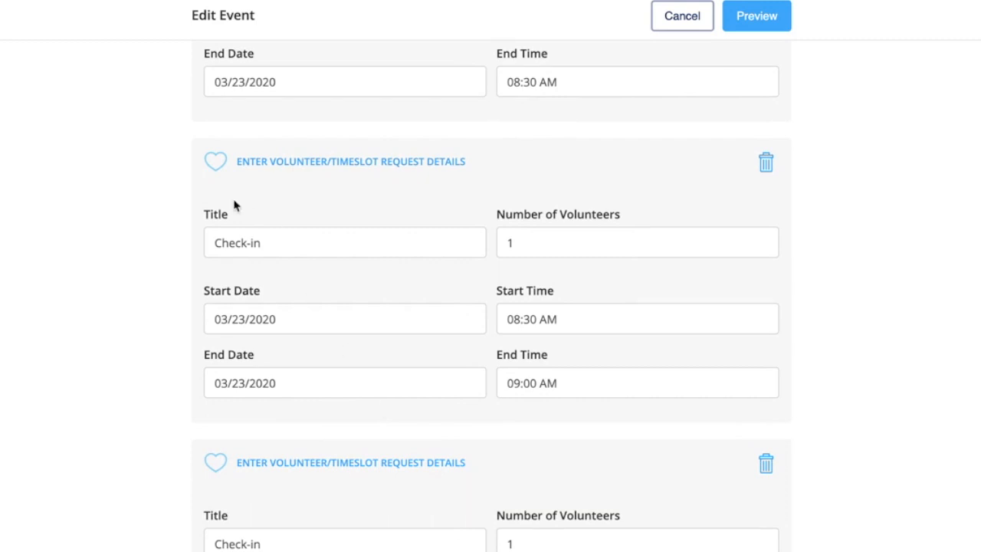
mouse_move(404, 407)
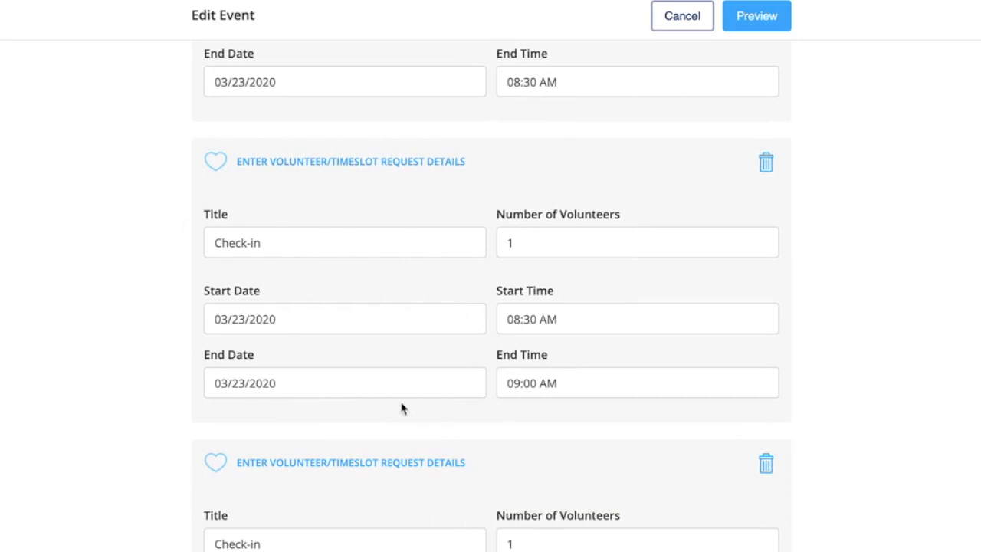
scroll("down", 3)
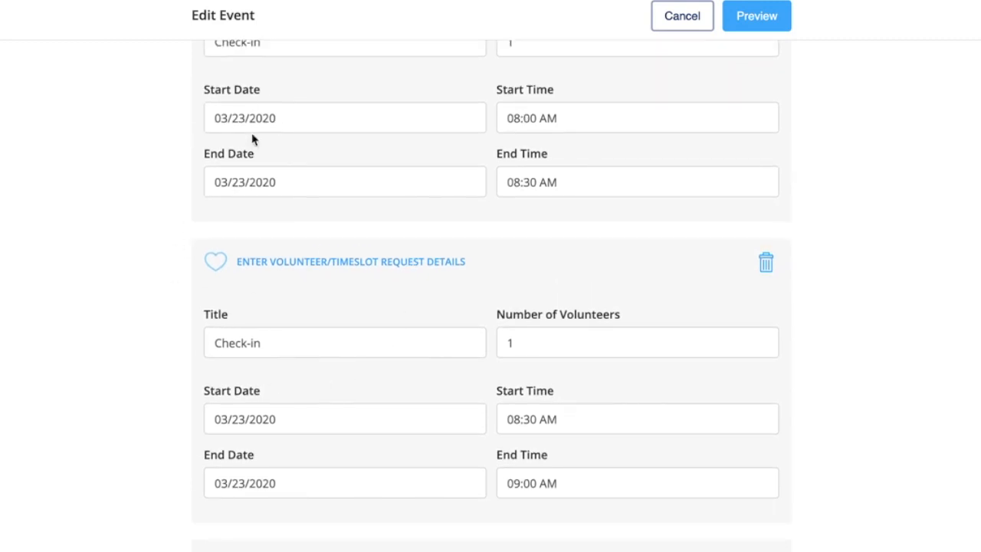
mouse_move(367, 368)
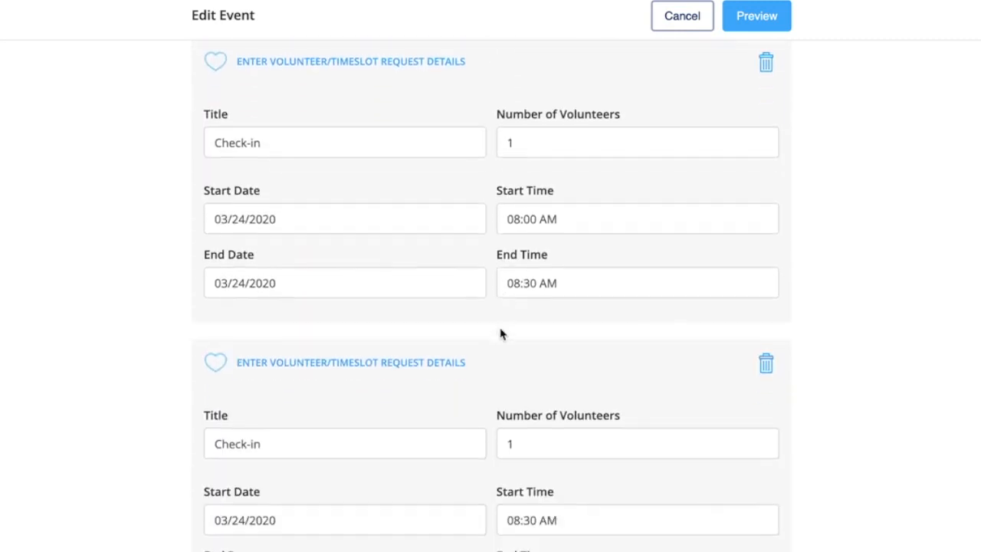
scroll("down", 3)
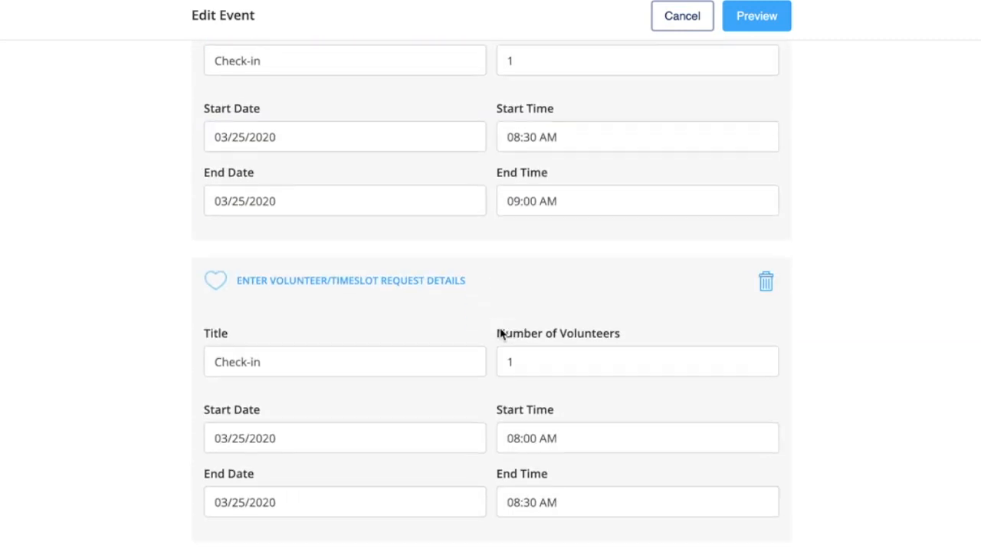
scroll("down", 3)
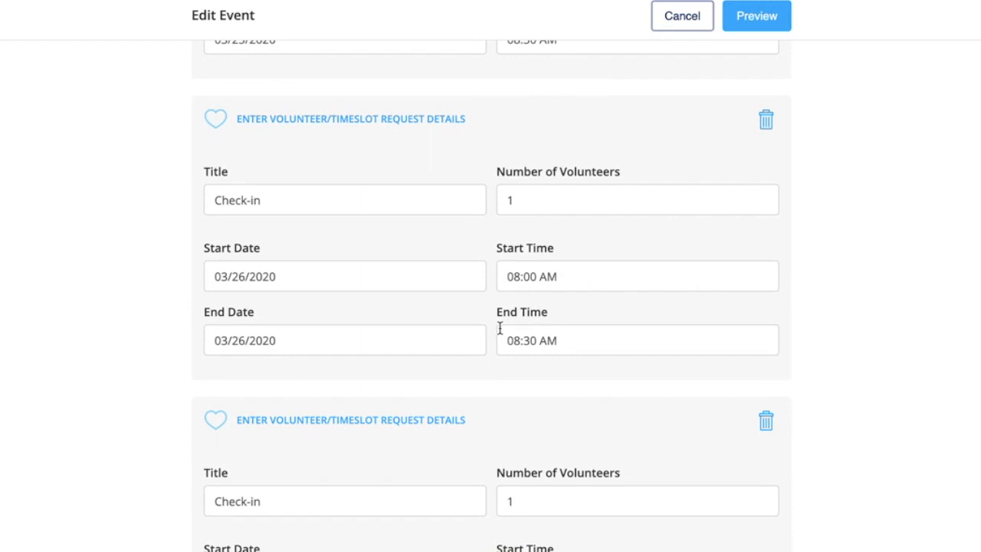
Step: Preview the Office Hours event and submit the update to publish it
left_click(756, 15)
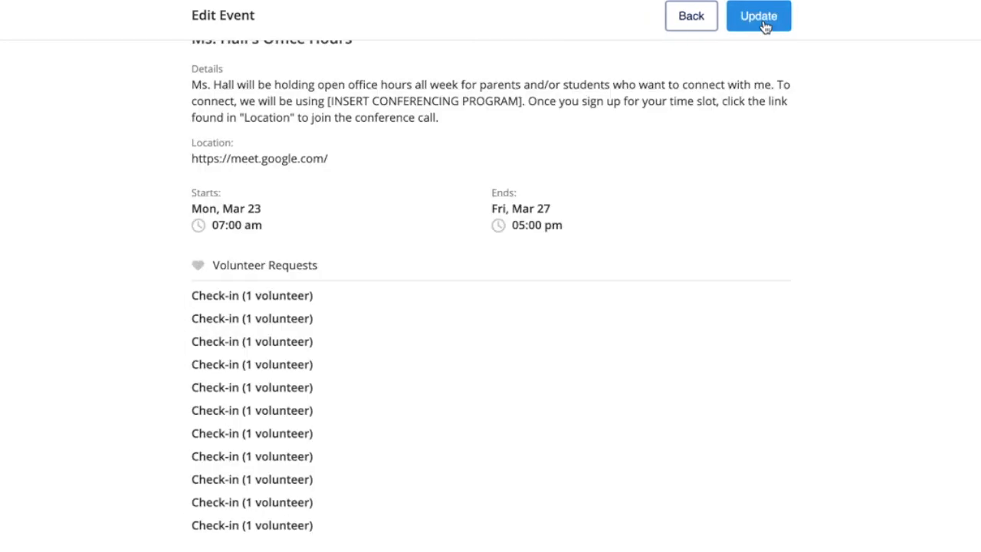
left_click(758, 15)
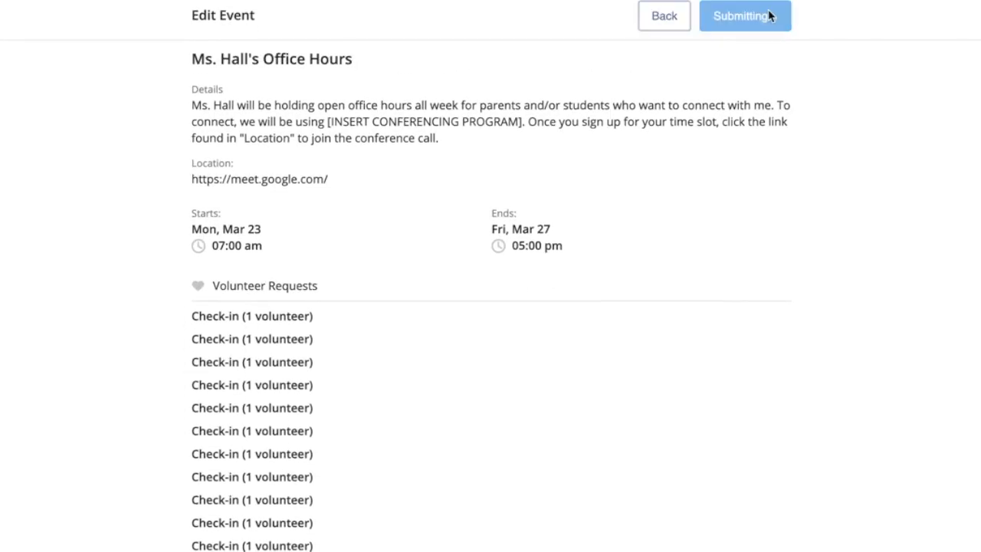
left_click(743, 15)
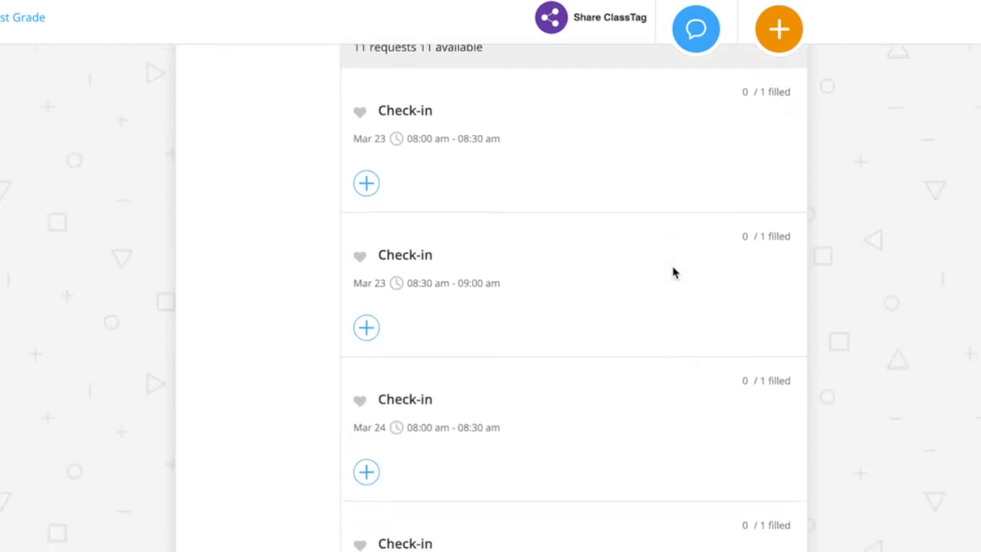
Step: Scroll the published event page to review the 11 available Check-in requests
scroll("down", 3)
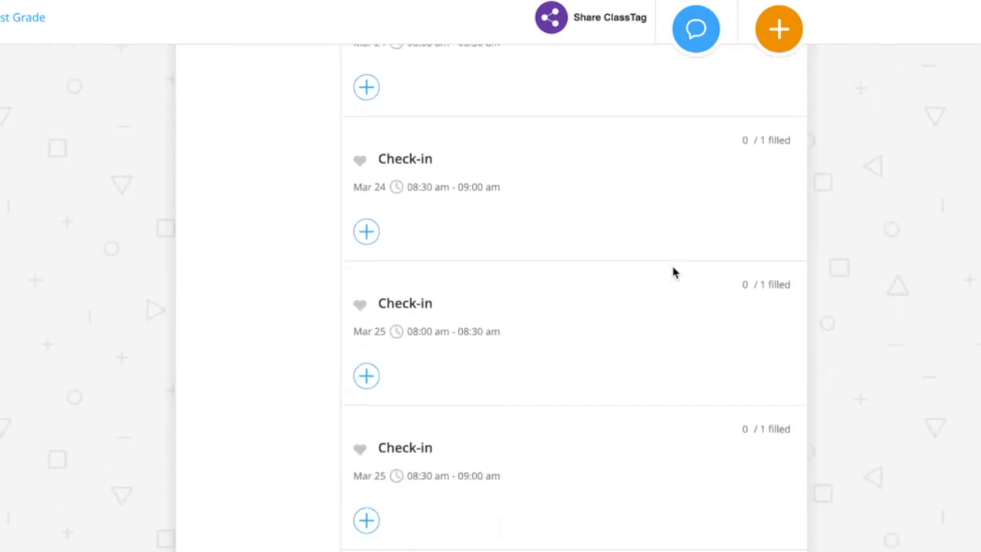
scroll("up", 3)
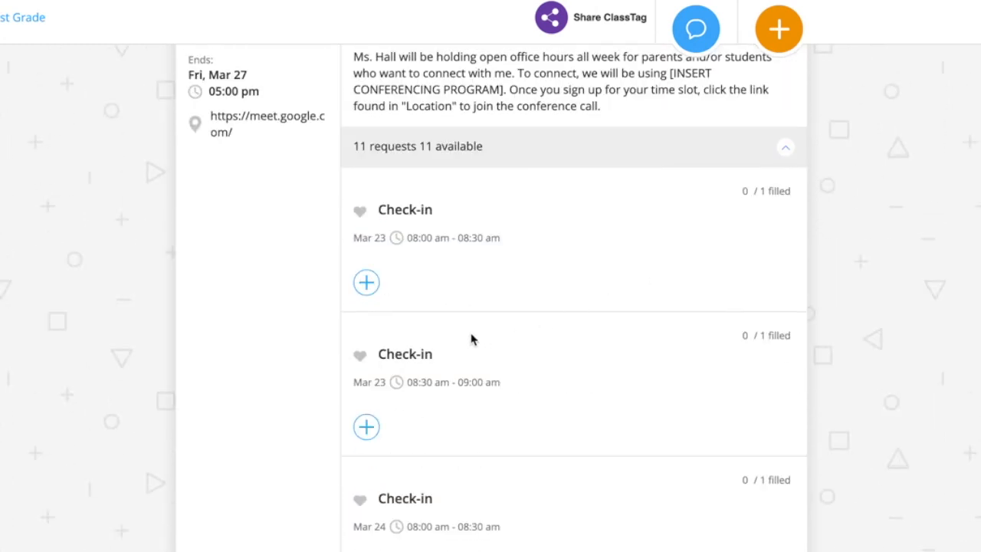
mouse_move(366, 282)
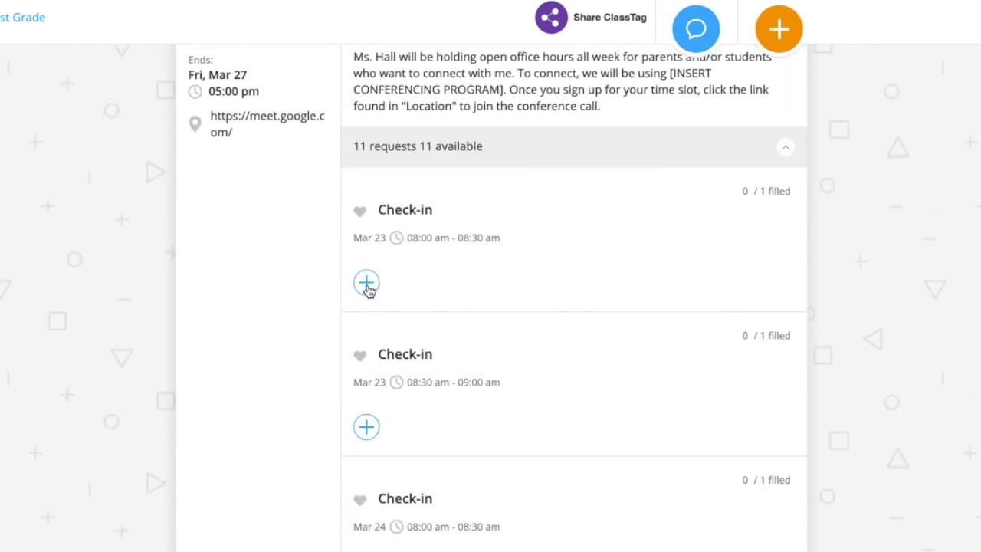
Step: Bring up the sign-up list for the first March 23 Check-in slot
left_click(365, 282)
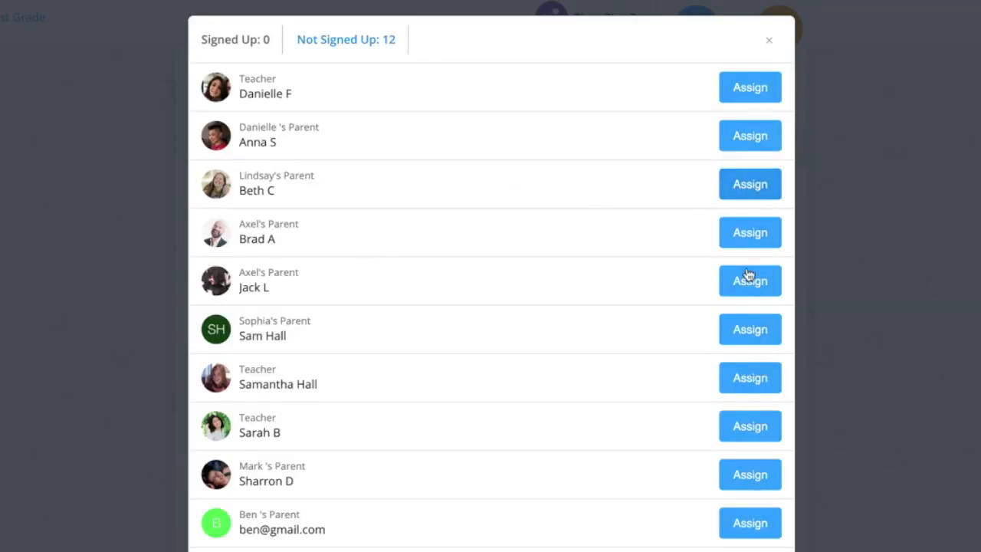
mouse_move(785, 61)
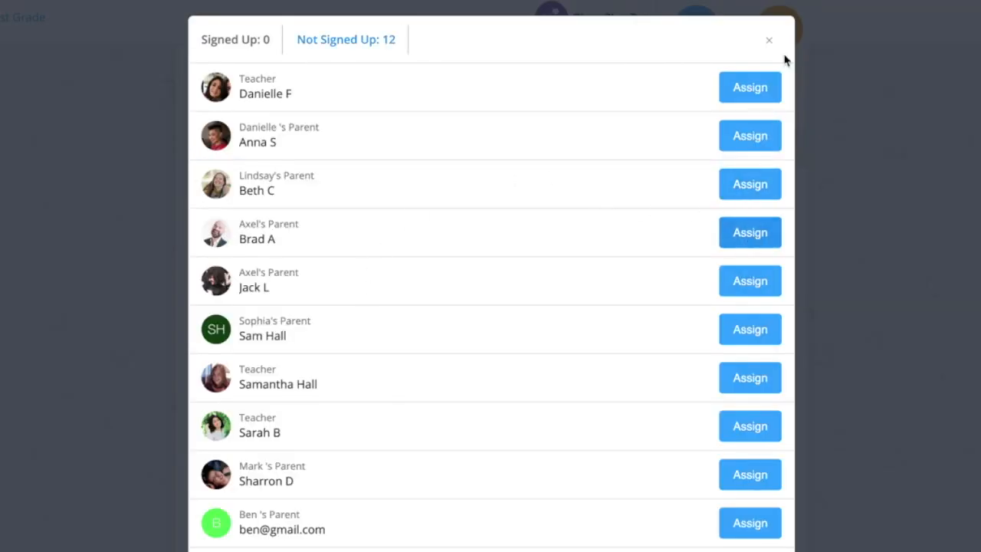